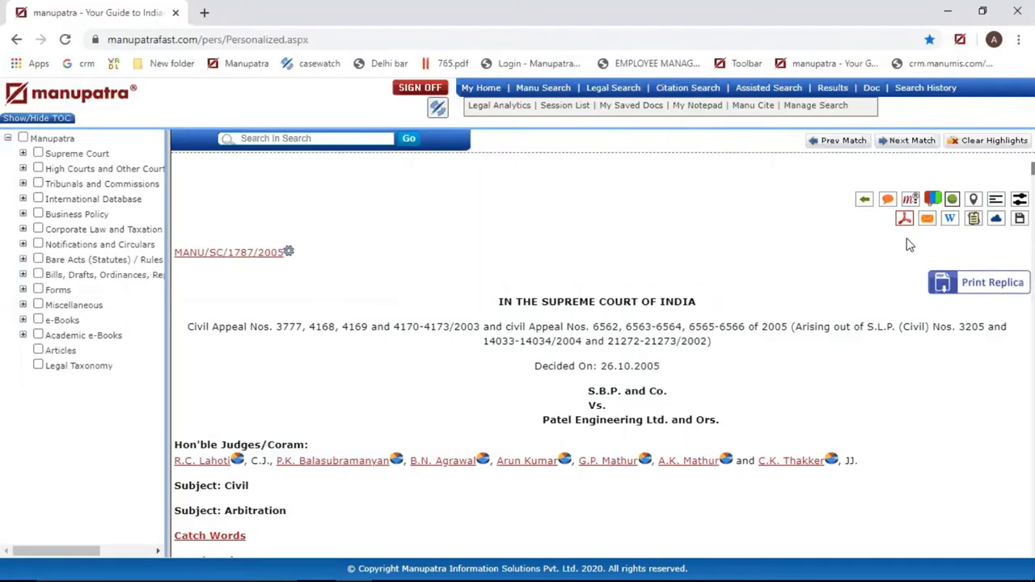
pyautogui.moveTo(906, 218)
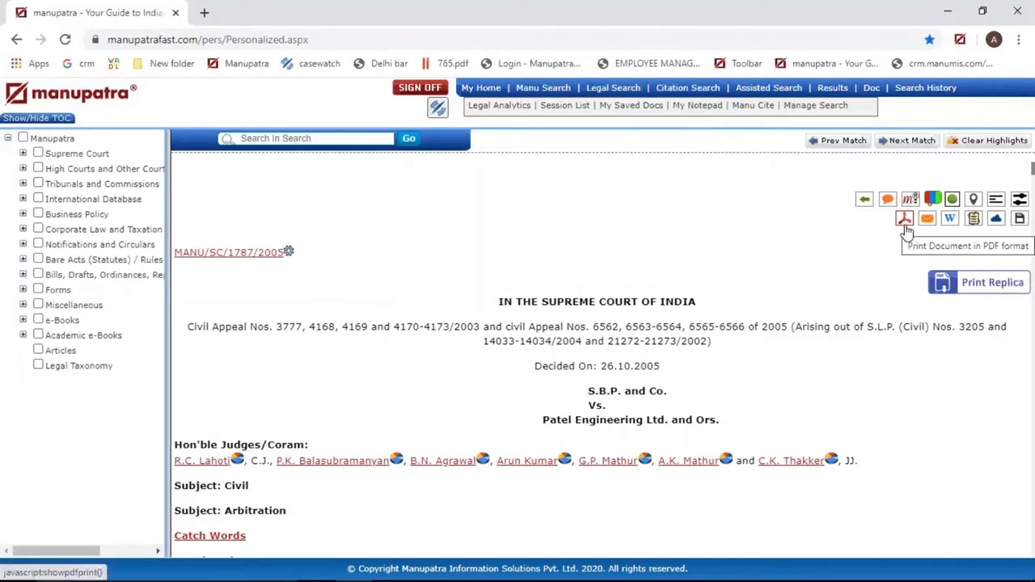
# Generate the judgment as a PDF with the 'Without Case Note' option.
pyautogui.click(904, 218)
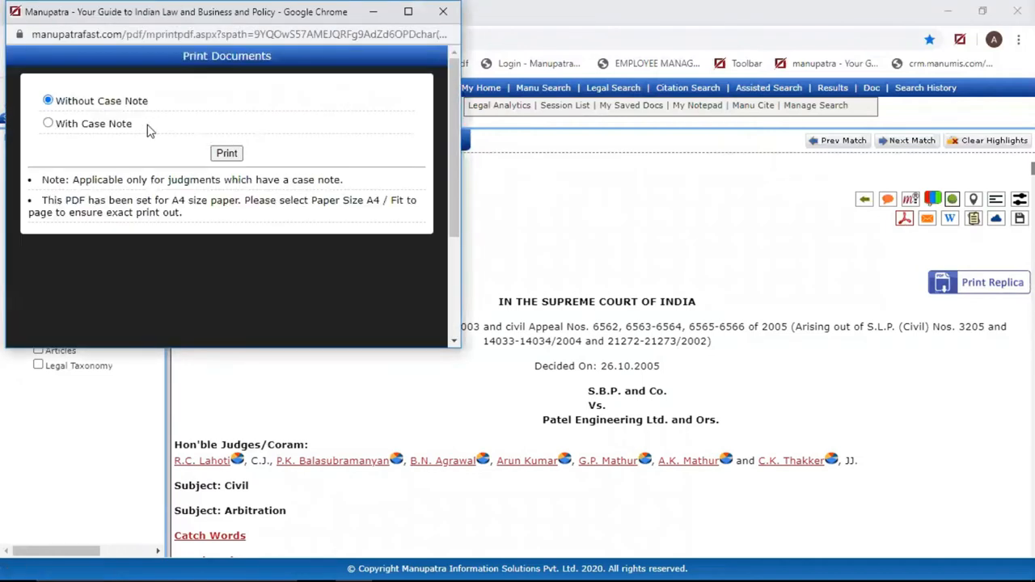
pyautogui.moveTo(197, 135)
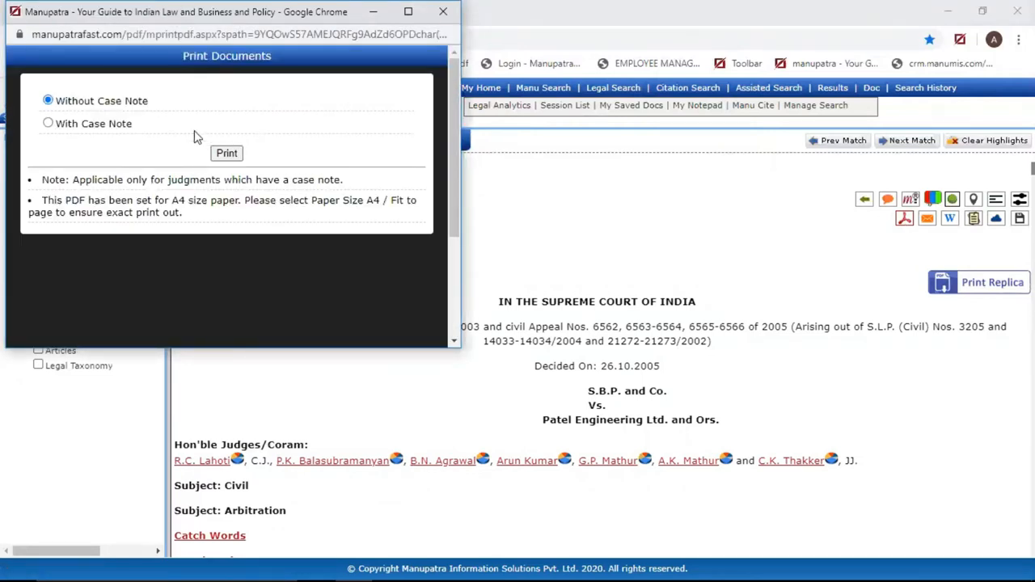
pyautogui.click(226, 152)
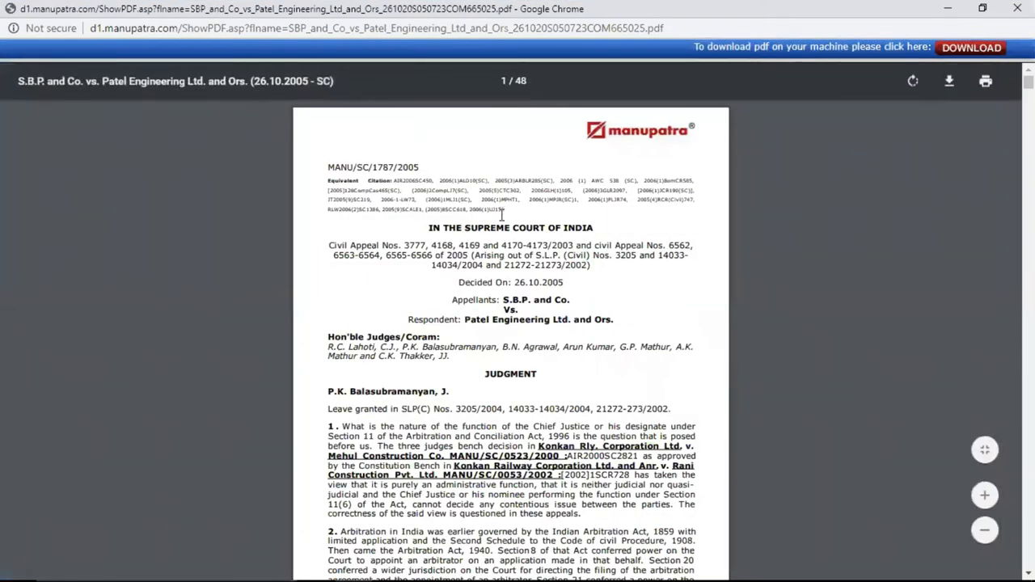
pyautogui.moveTo(949, 81)
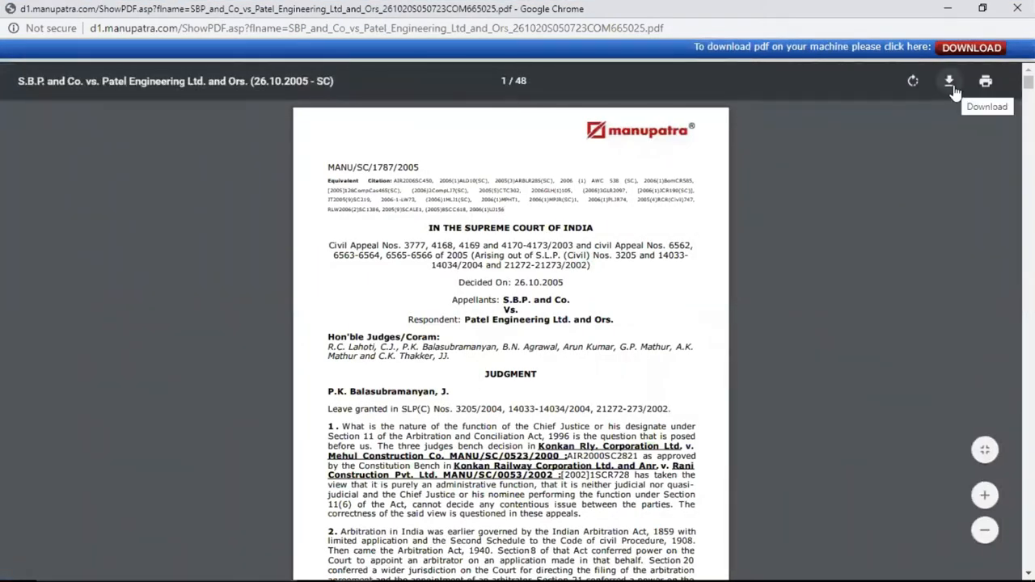
pyautogui.moveTo(391, 223)
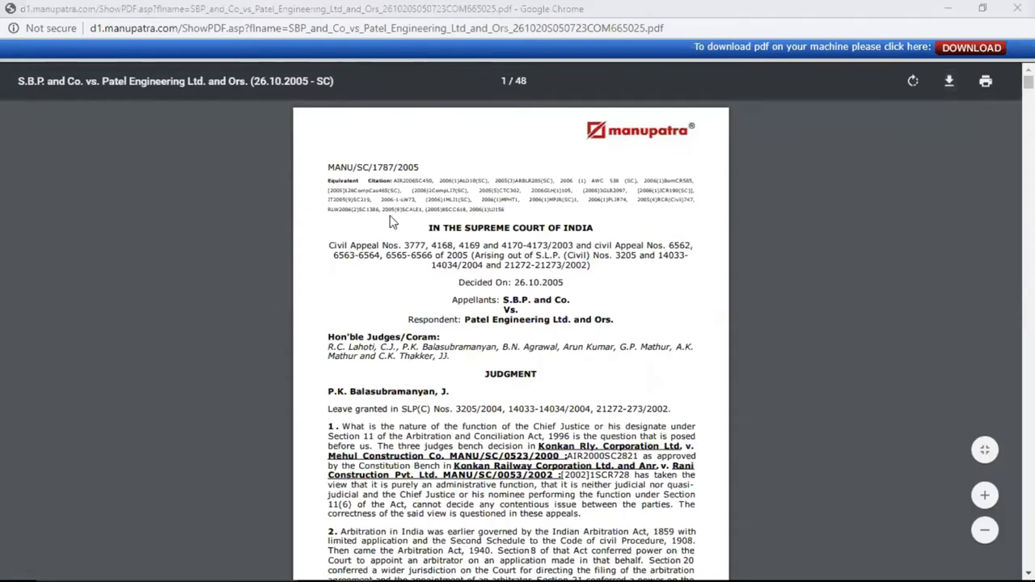
# Download the 48-page judgment PDF into the desktop judgements folder.
pyautogui.click(947, 81)
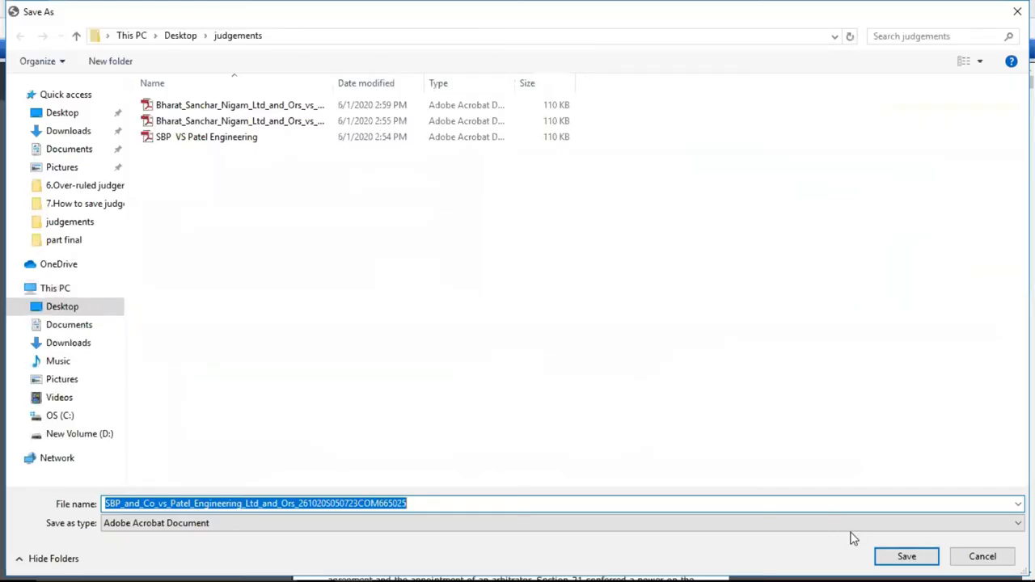
pyautogui.click(905, 556)
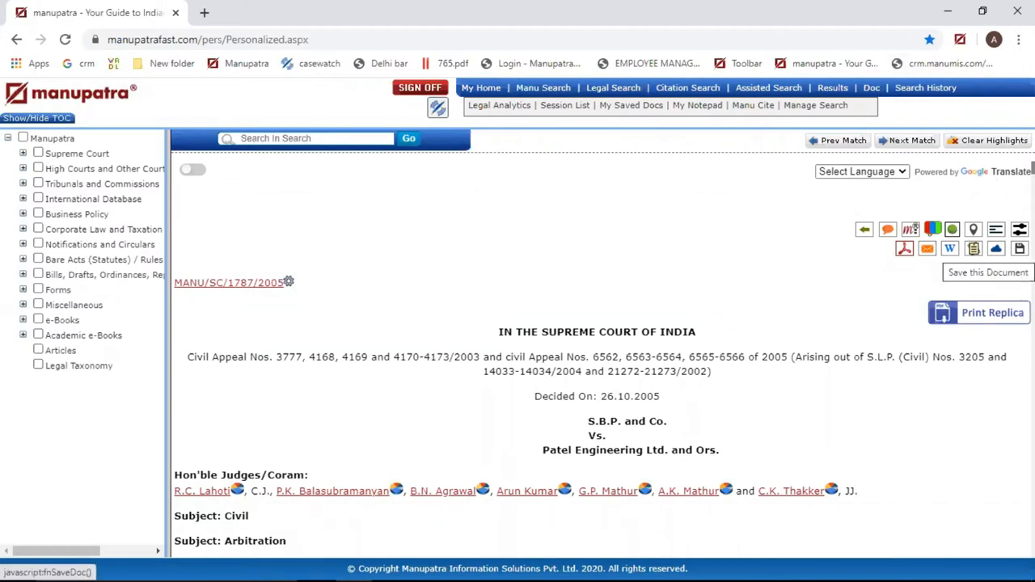
# Save the judgment into the foreign award folder of My Saved Documents.
pyautogui.click(987, 272)
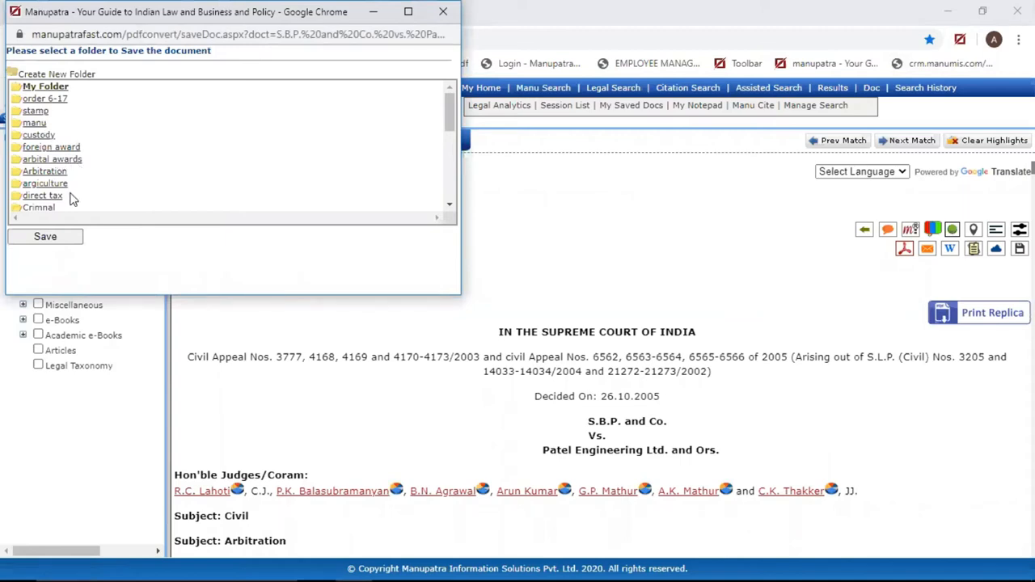
pyautogui.moveTo(71, 137)
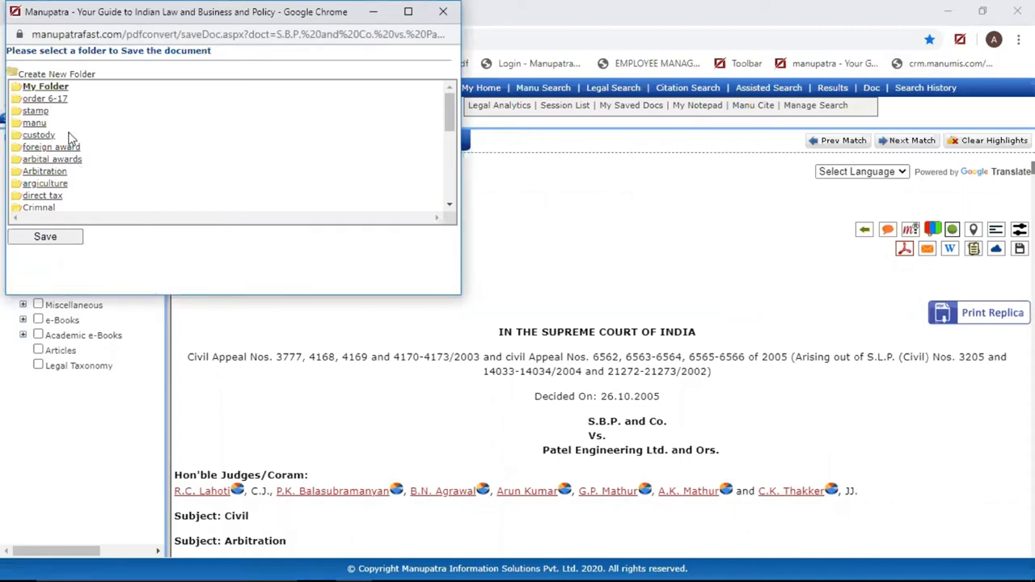
pyautogui.moveTo(68, 147)
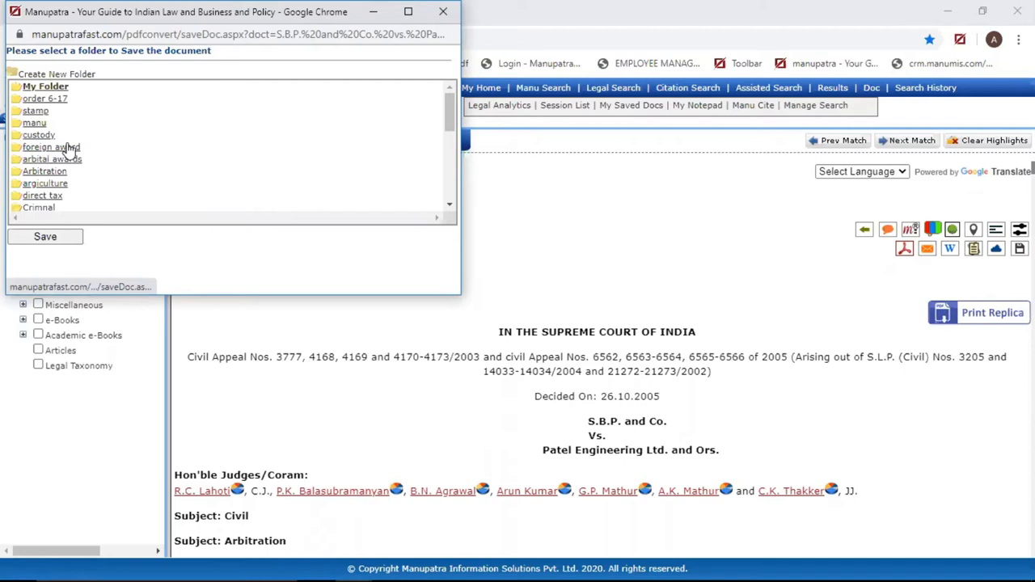
pyautogui.click(52, 145)
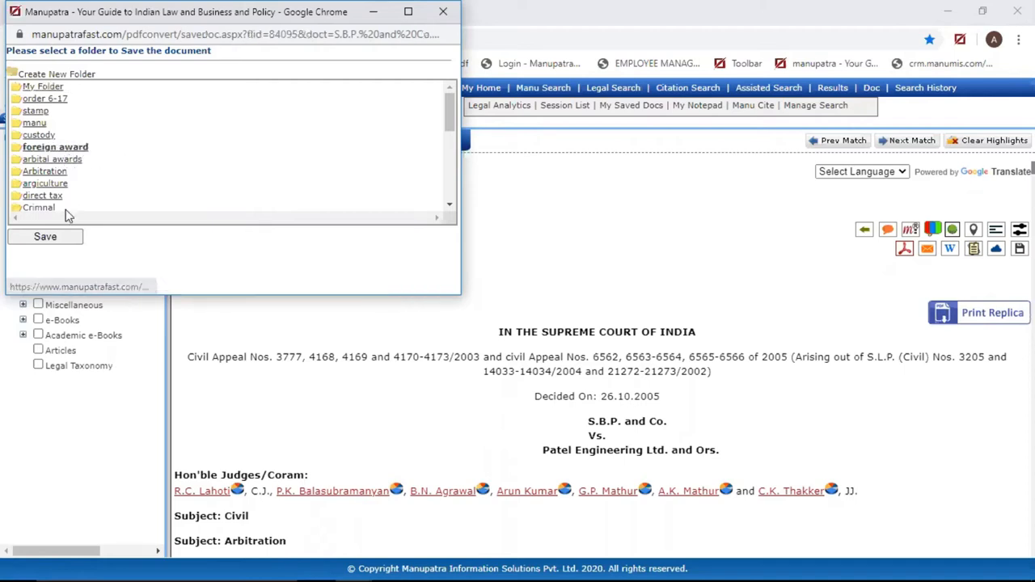
pyautogui.click(45, 236)
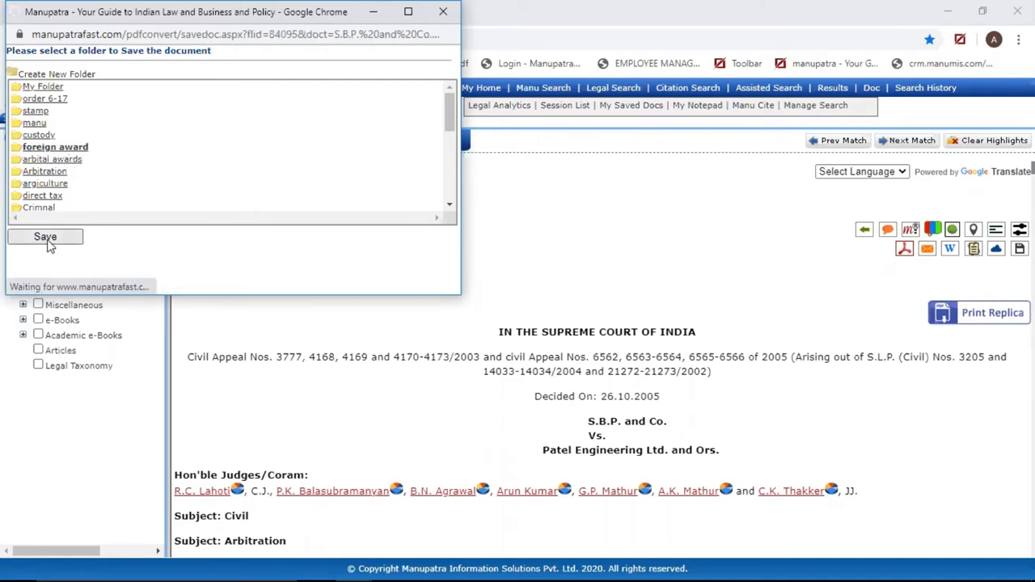
pyautogui.click(46, 236)
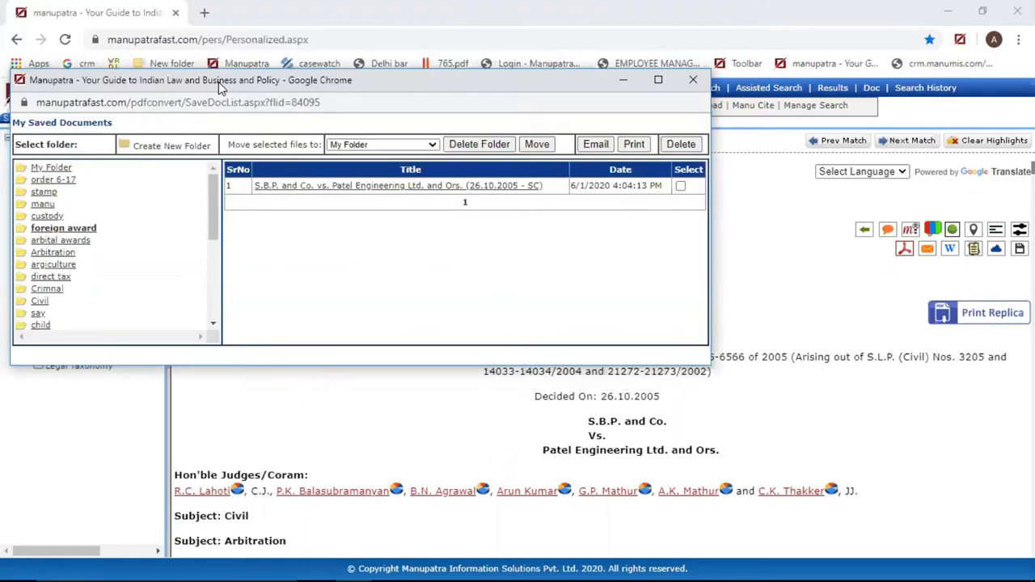
pyautogui.moveTo(693, 80)
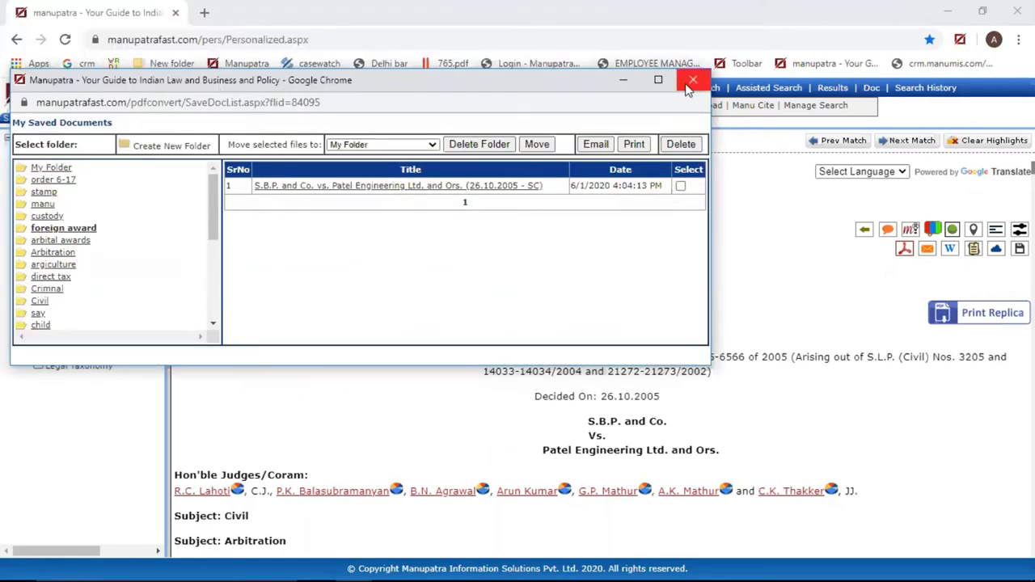
# Reopen My Saved Docs to confirm the judgment appears under foreign award, then close it.
pyautogui.click(693, 79)
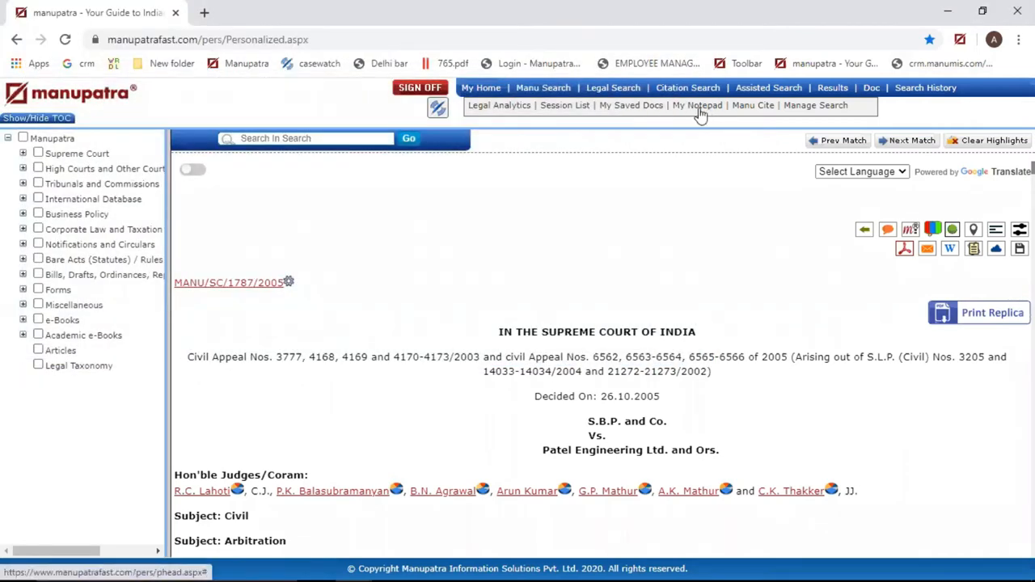
pyautogui.moveTo(630, 105)
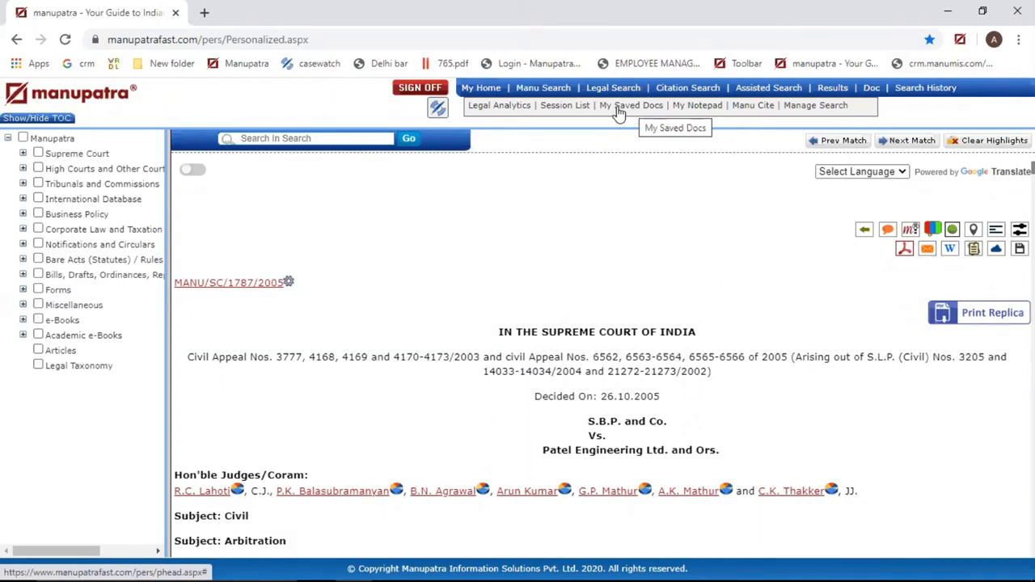
pyautogui.click(631, 106)
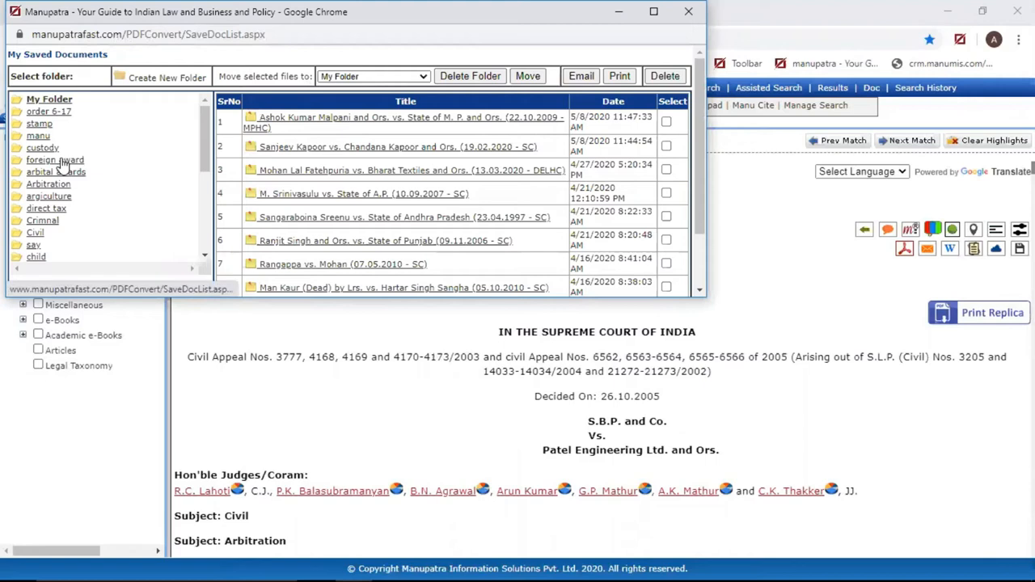
pyautogui.click(58, 160)
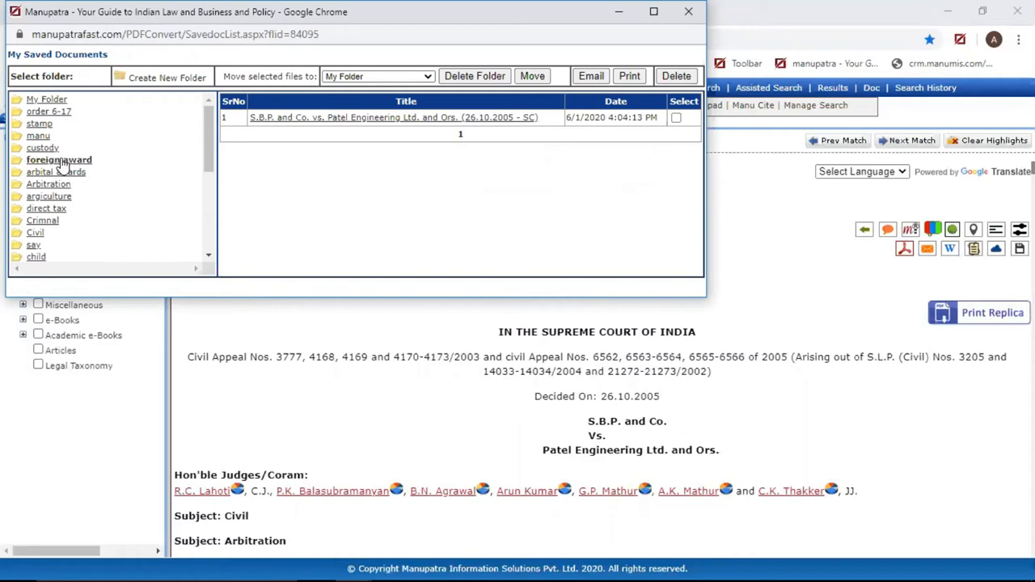
pyautogui.moveTo(275, 20)
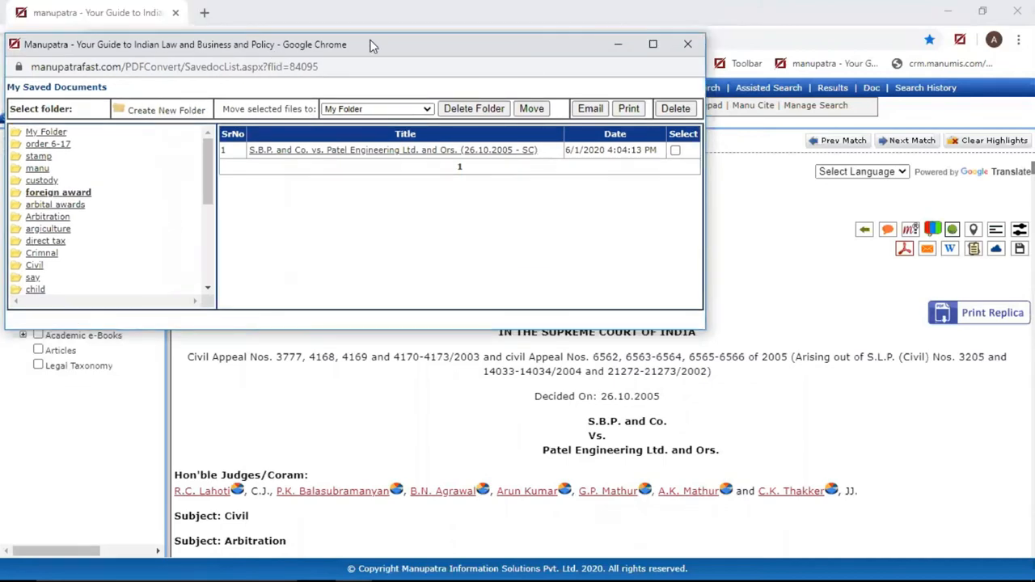
pyautogui.click(688, 44)
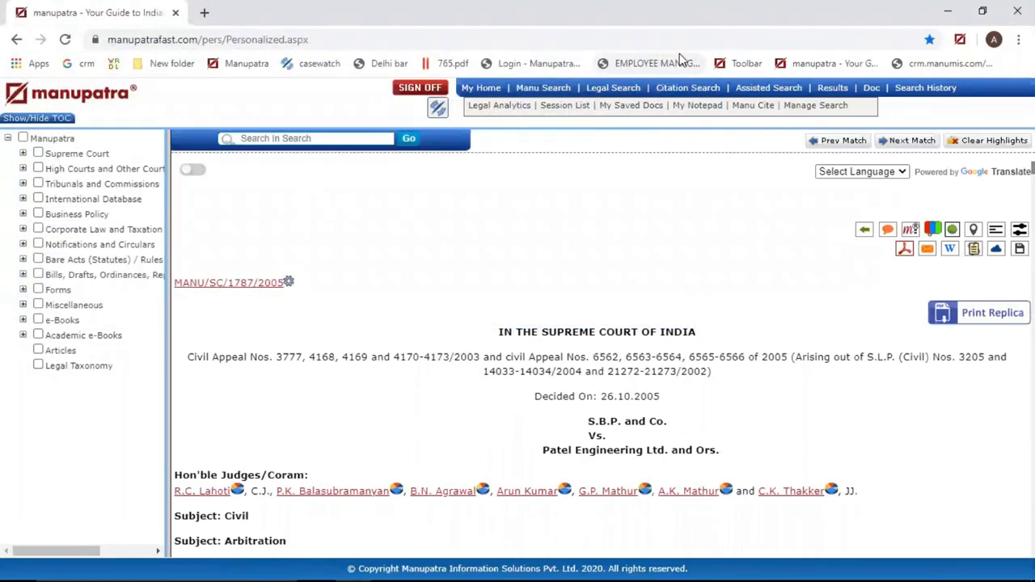
pyautogui.moveTo(650, 63)
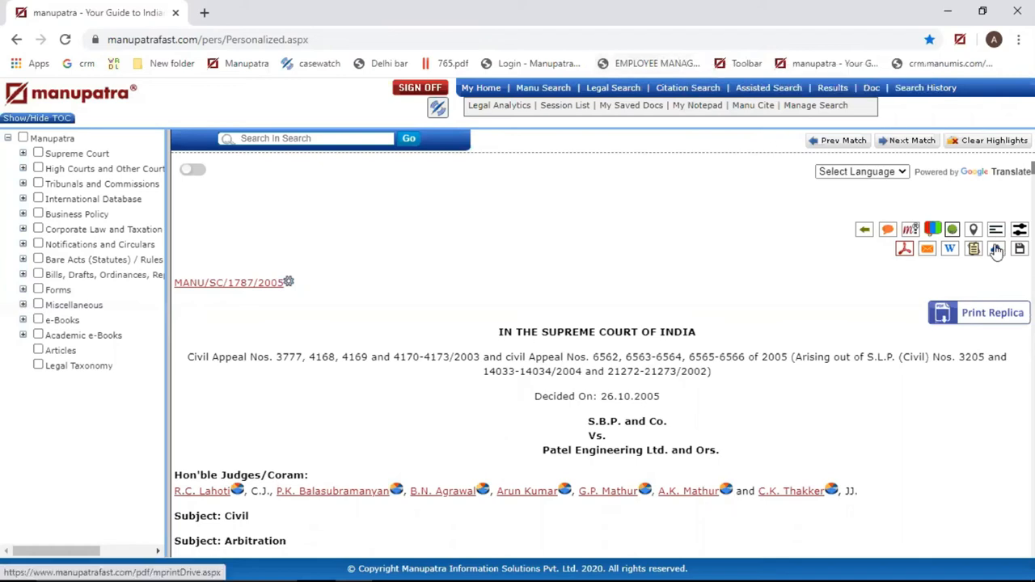
# Save the judgment to Google Drive from the cloud storage options.
pyautogui.click(997, 249)
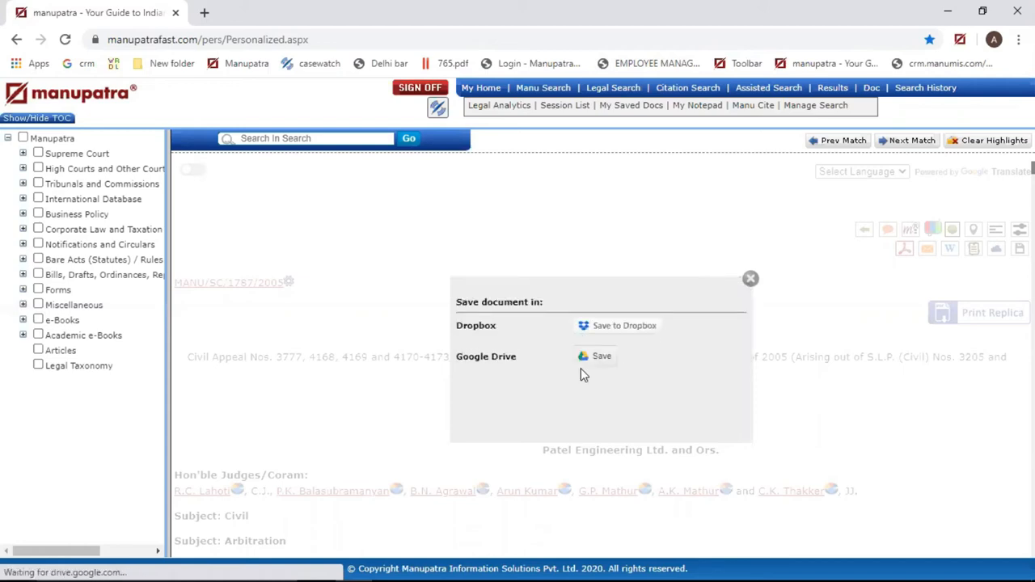
pyautogui.click(601, 356)
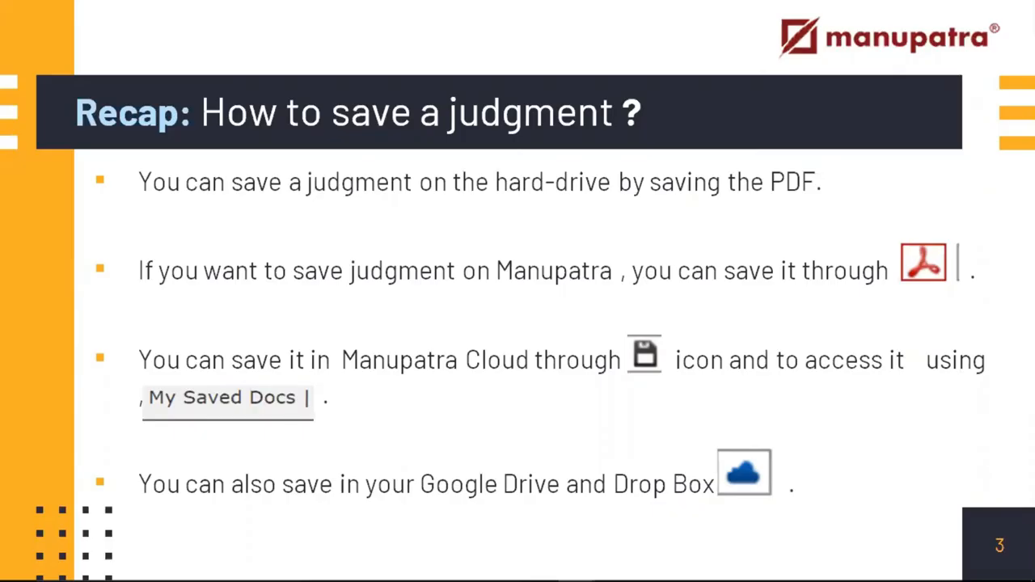
pyautogui.moveTo(914, 321)
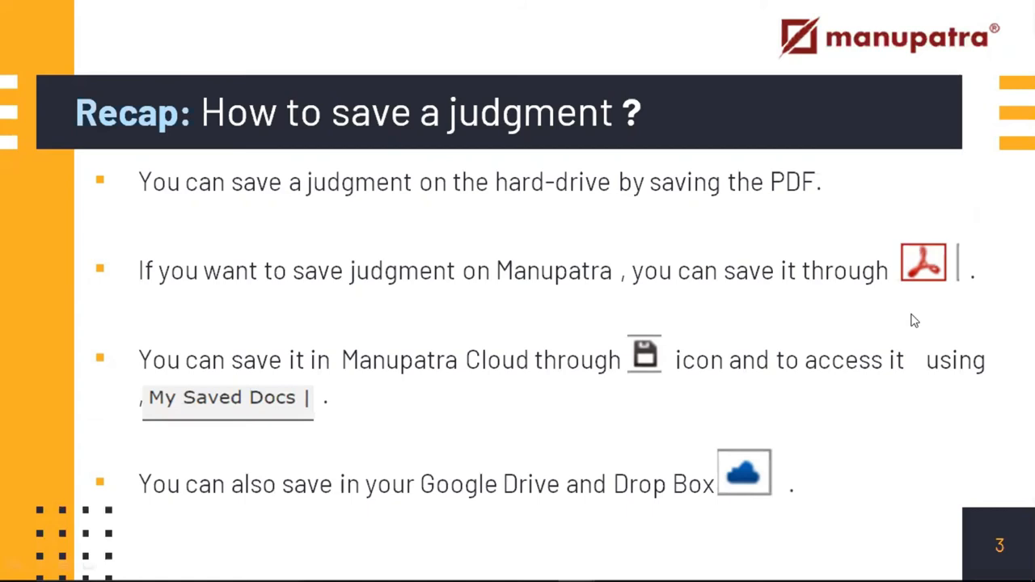